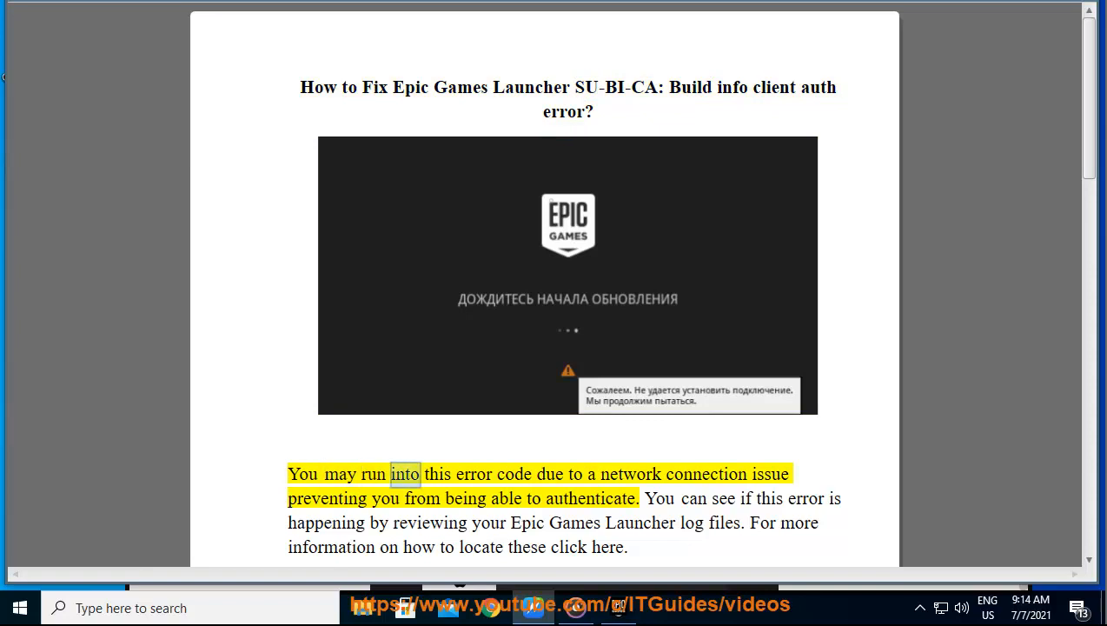
- Scroll past the title image to the log file screenshot and the SSL timeout sentence
{"action": "double_click", "coordinate": [326, 497]}
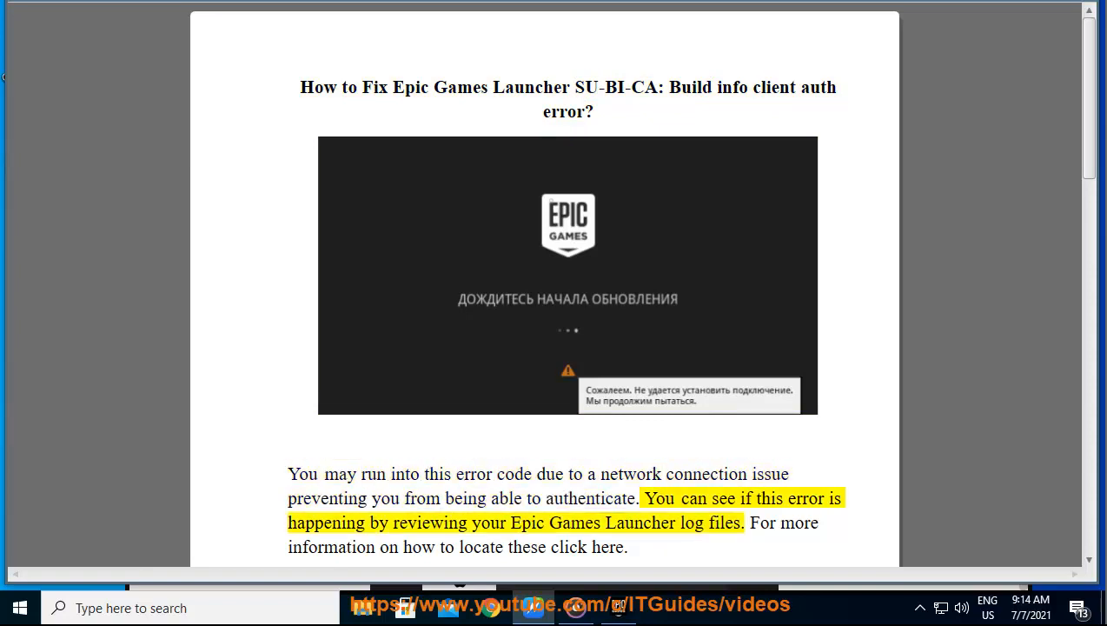
{"action": "double_click", "coordinate": [529, 522]}
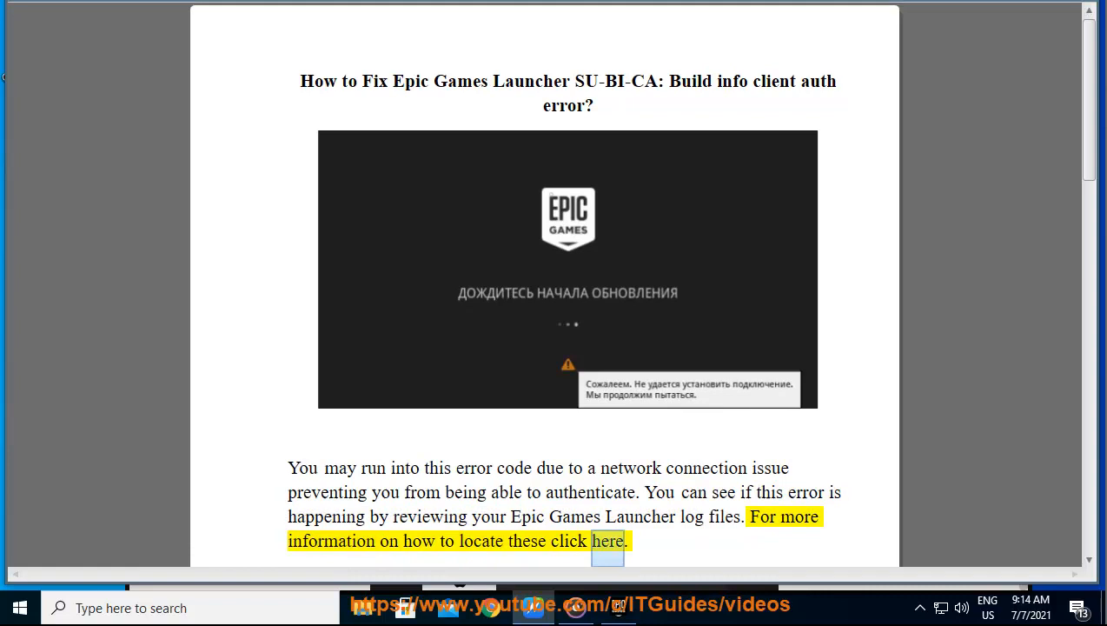
{"action": "scroll", "scroll_direction": "down", "scroll_amount": 3}
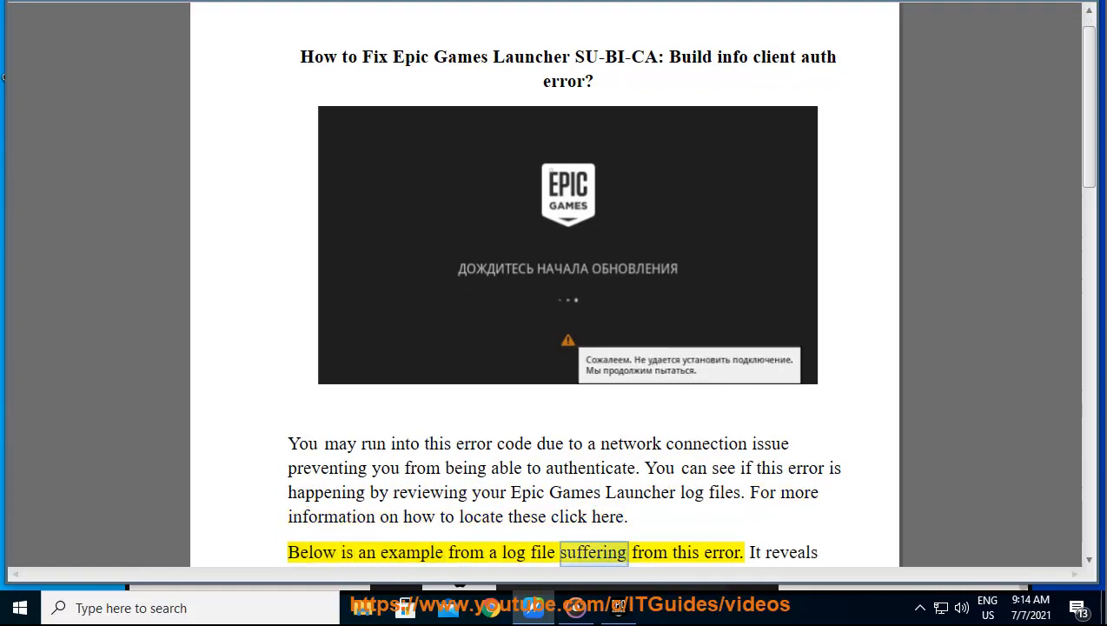
{"action": "double_click", "coordinate": [783, 553]}
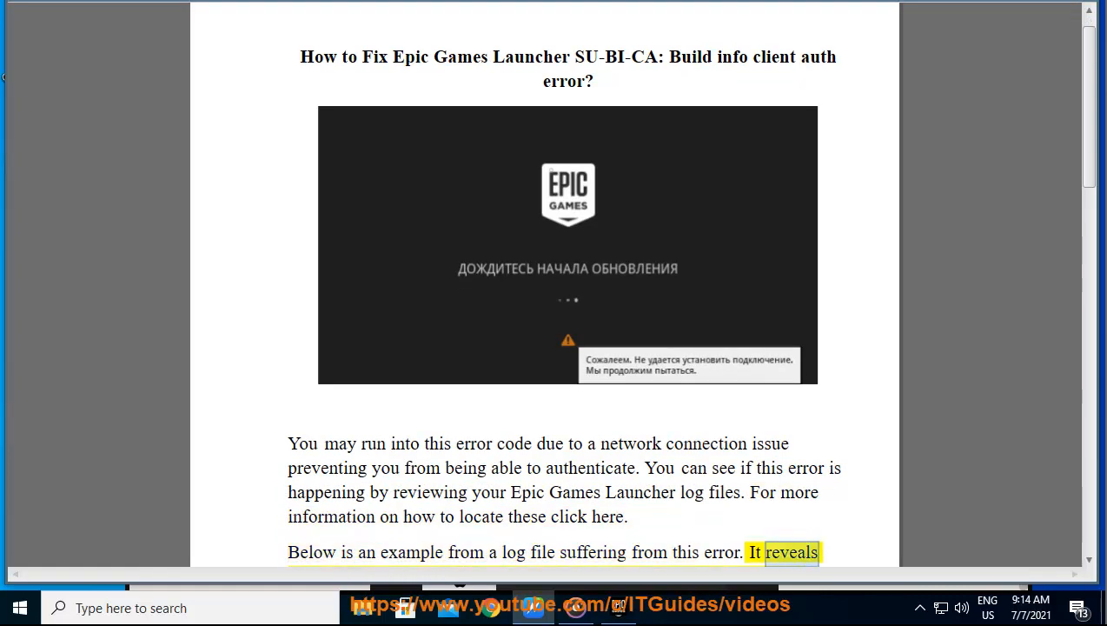
{"action": "scroll", "scroll_direction": "down", "scroll_amount": 3}
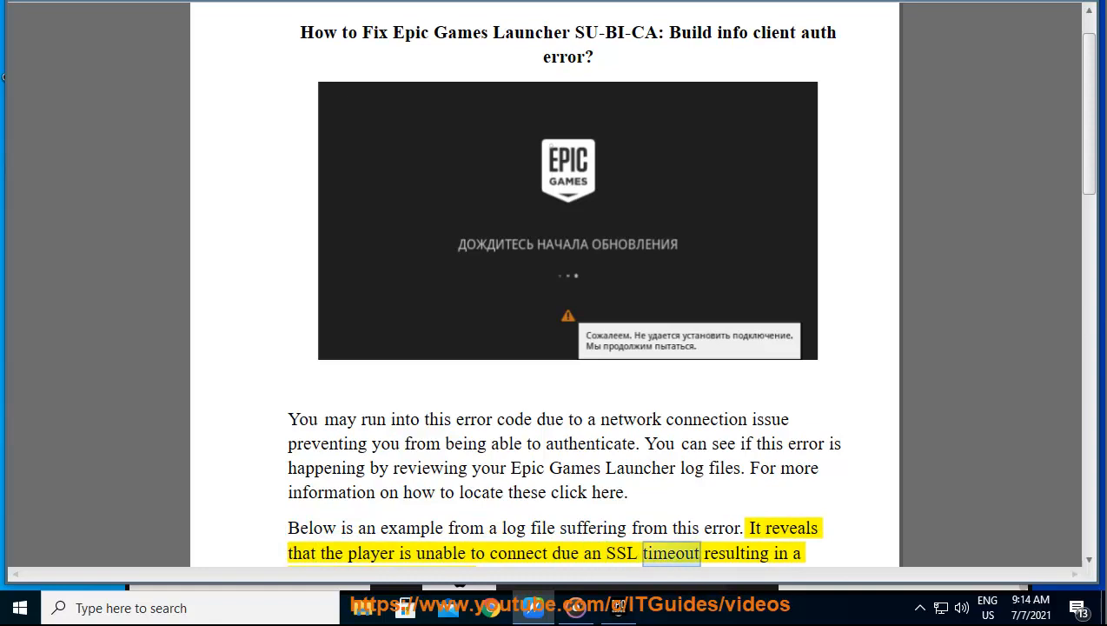
{"action": "scroll", "scroll_direction": "down", "scroll_amount": 3}
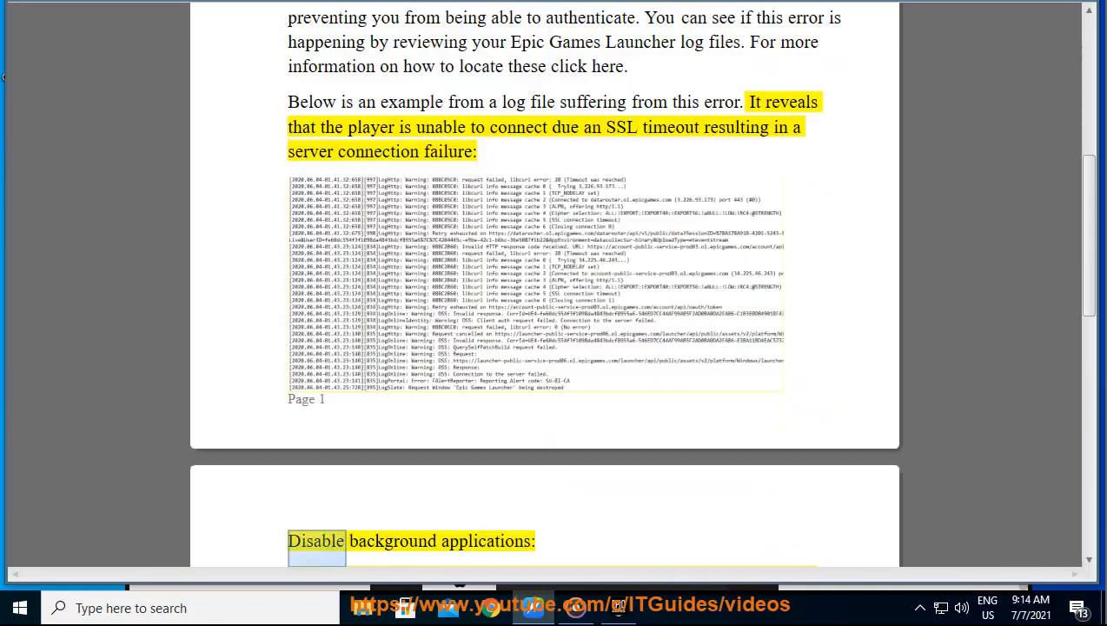
- Scroll through the background-applications advice to the numbered steps and the "C:\Program Files (x86)\Epic" Target example
{"action": "scroll", "scroll_direction": "down", "scroll_amount": 3}
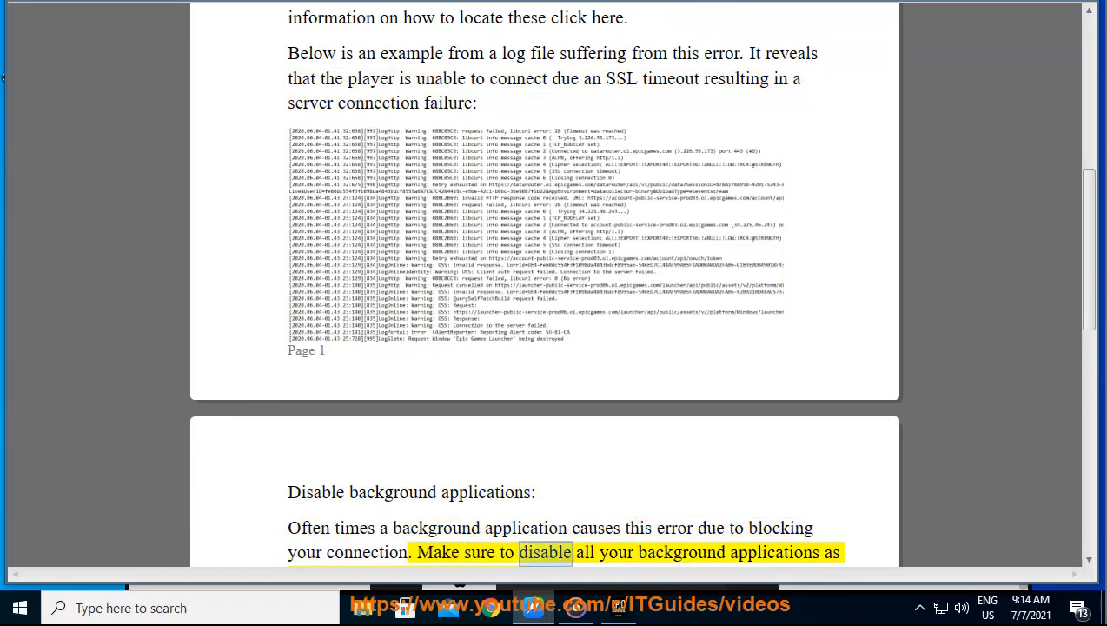
{"action": "scroll", "scroll_direction": "down", "scroll_amount": 3}
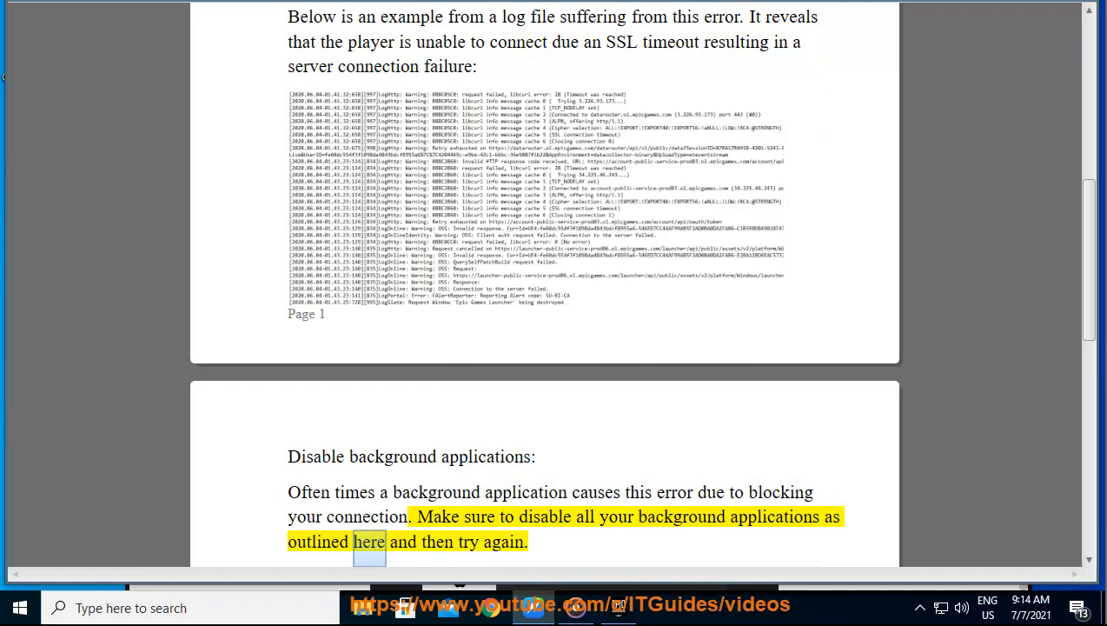
{"action": "scroll", "scroll_direction": "down", "scroll_amount": 3}
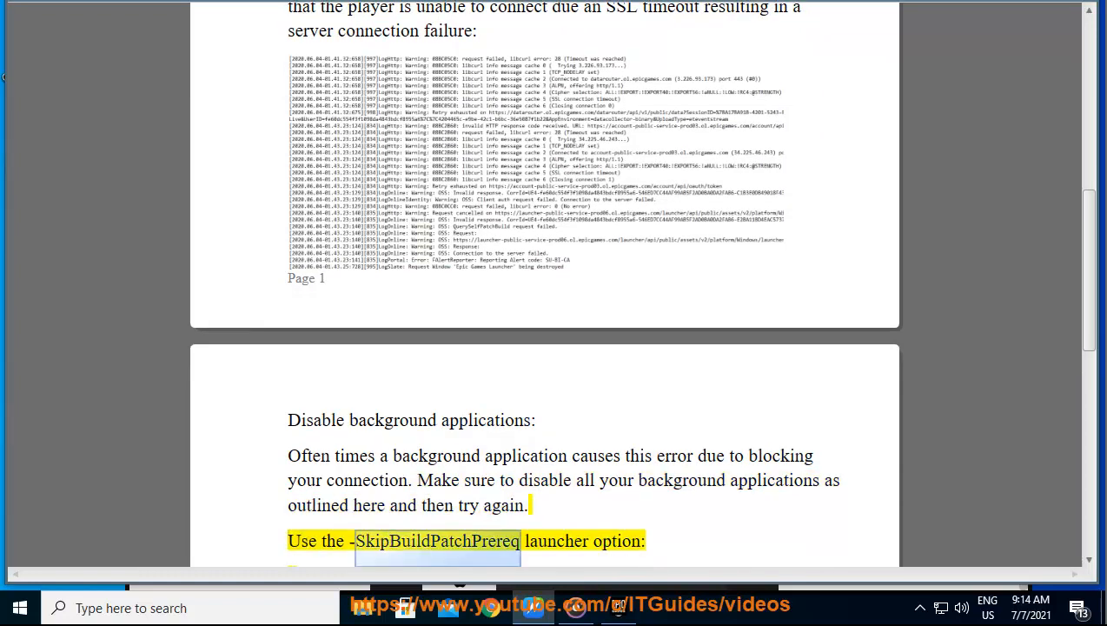
{"action": "scroll", "scroll_direction": "down", "scroll_amount": 3}
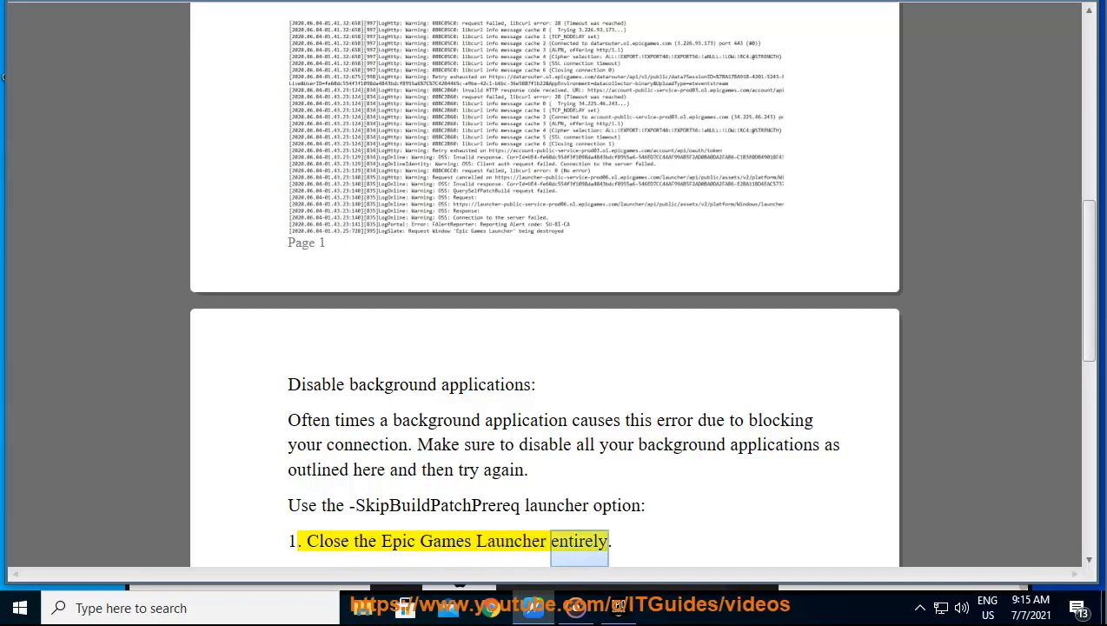
{"action": "scroll", "scroll_direction": "down", "scroll_amount": 3}
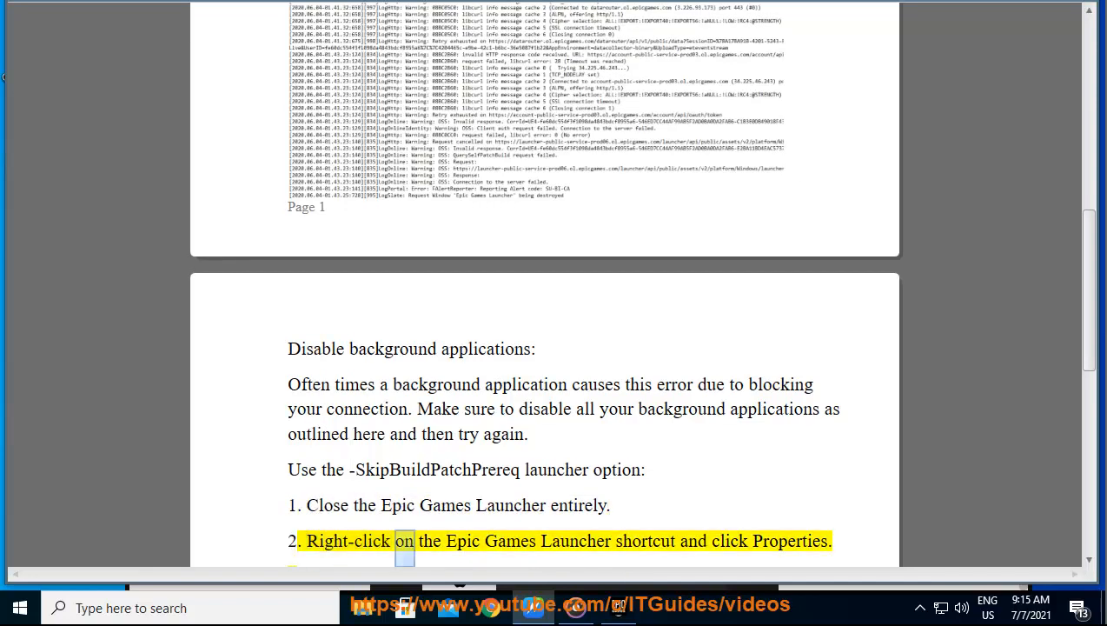
{"action": "scroll", "scroll_direction": "down", "scroll_amount": 3}
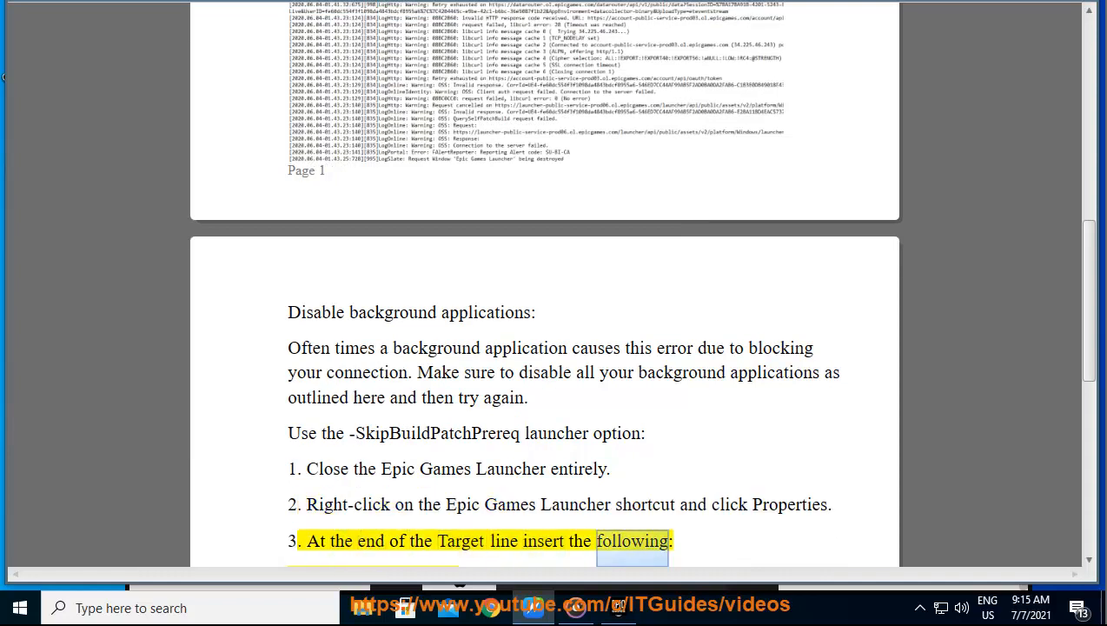
{"action": "scroll", "scroll_direction": "down", "scroll_amount": 3}
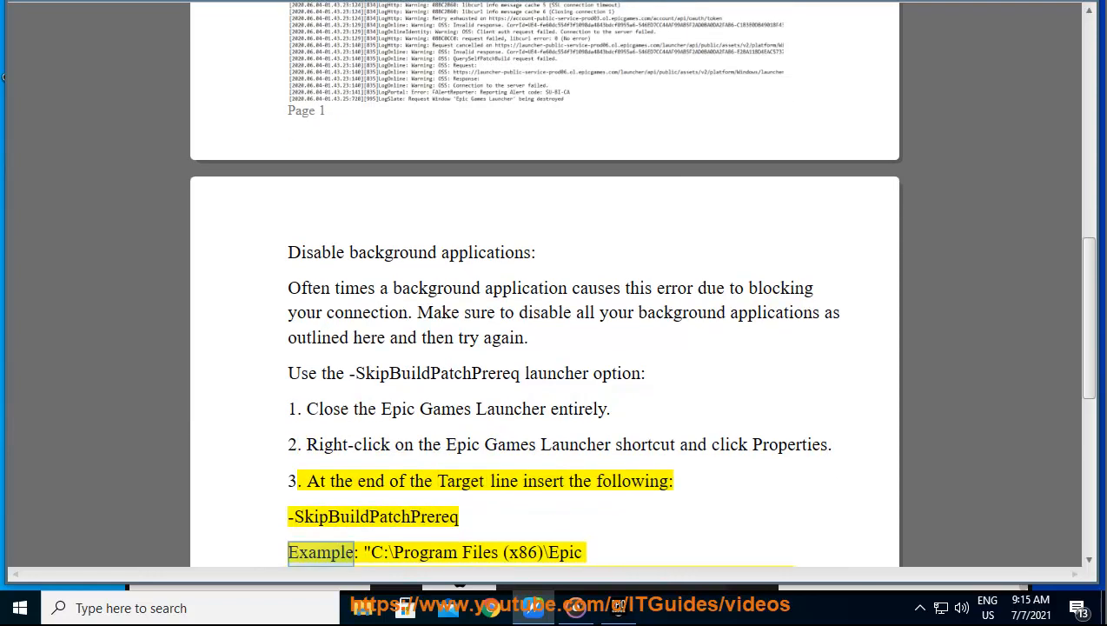